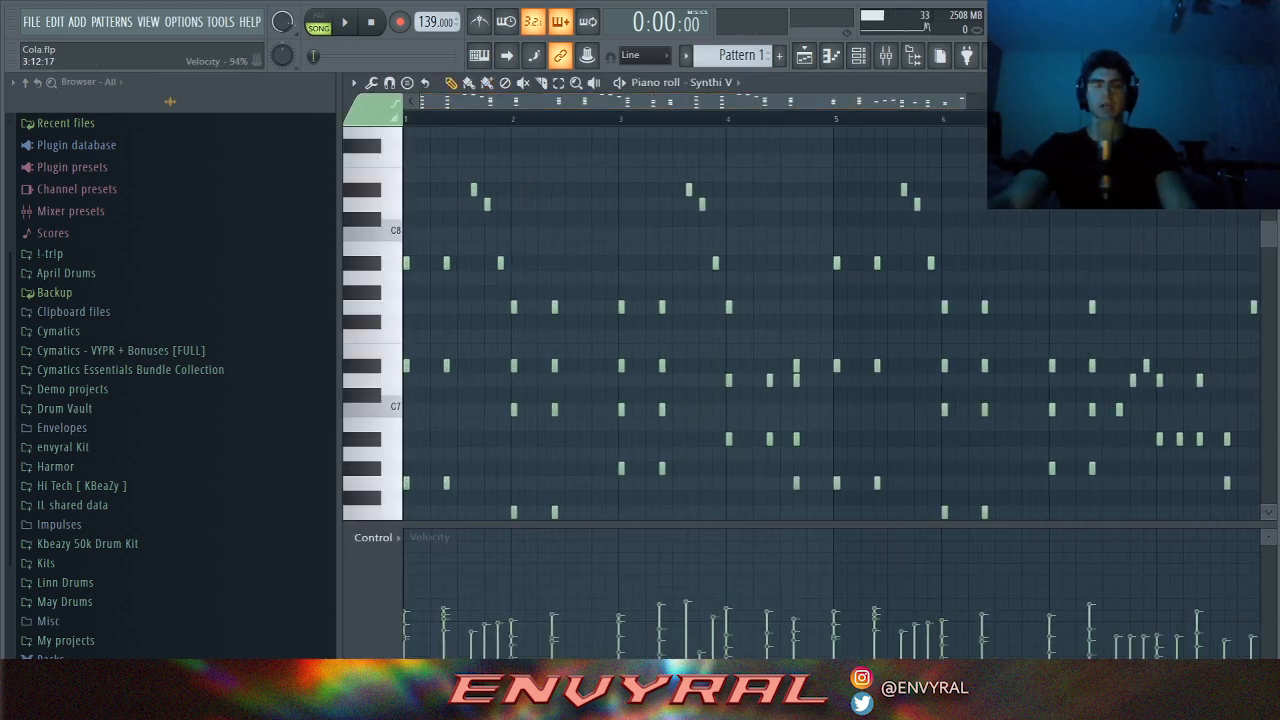
Switch from the Synthi V note editor to the Cola playlist arrangement
left_click(345, 22)
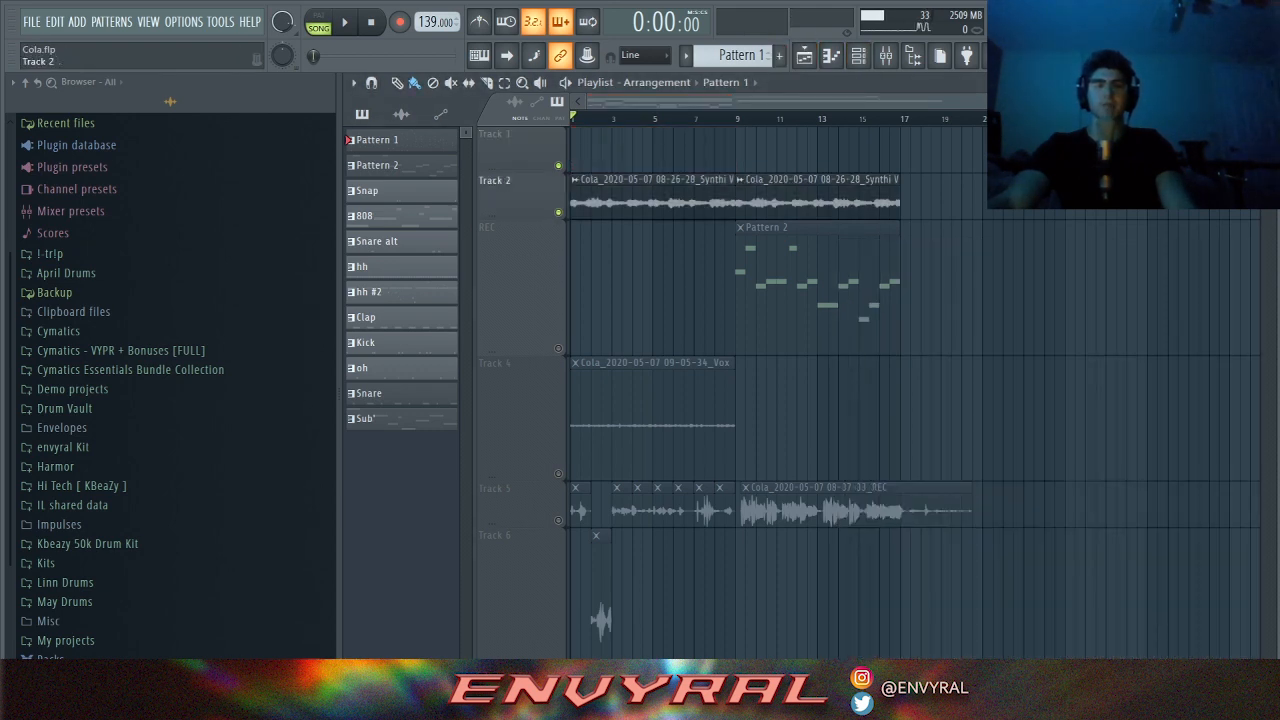
Play the arrangement from the start in Song mode
left_click(344, 22)
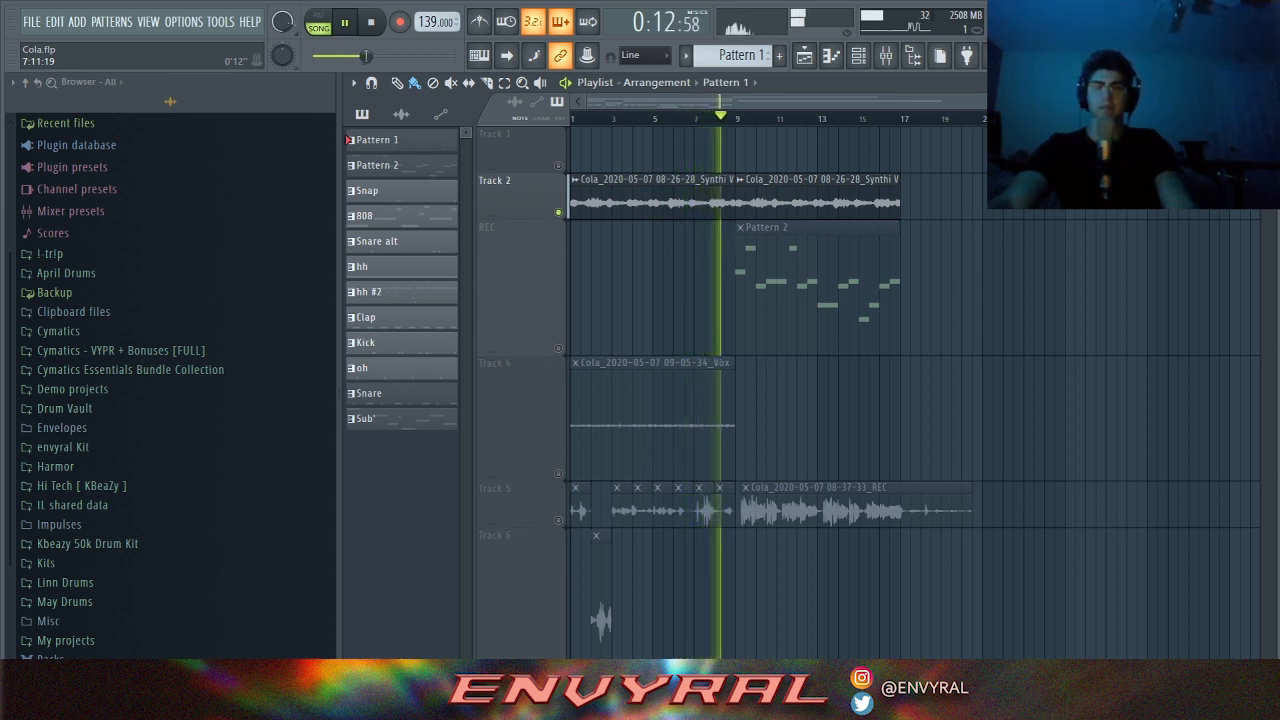
left_click(372, 22)
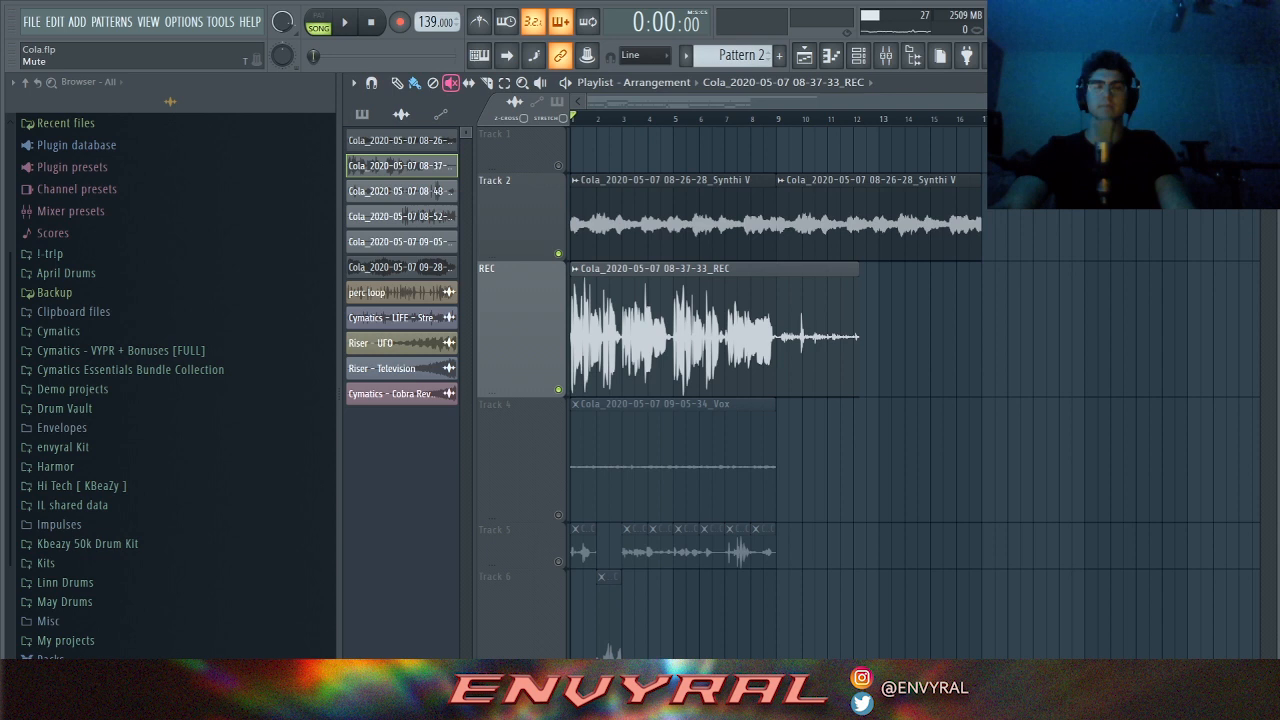
left_click(345, 22)
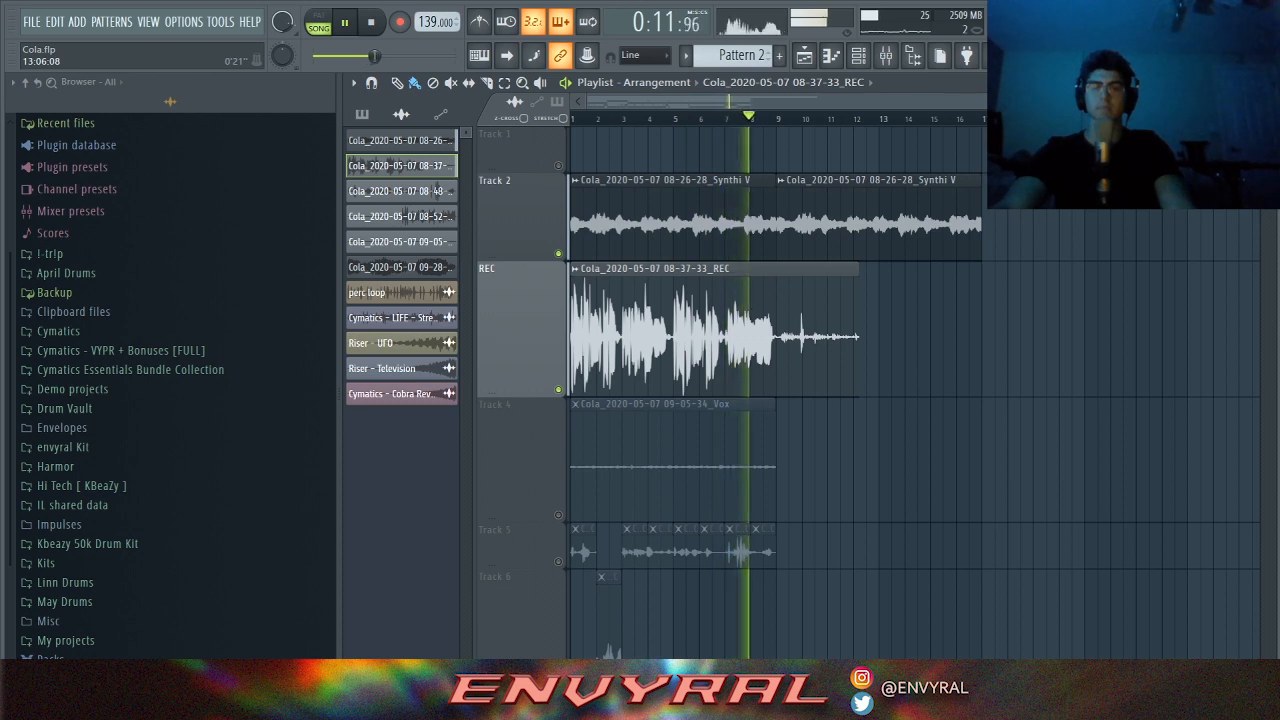
left_click(372, 22)
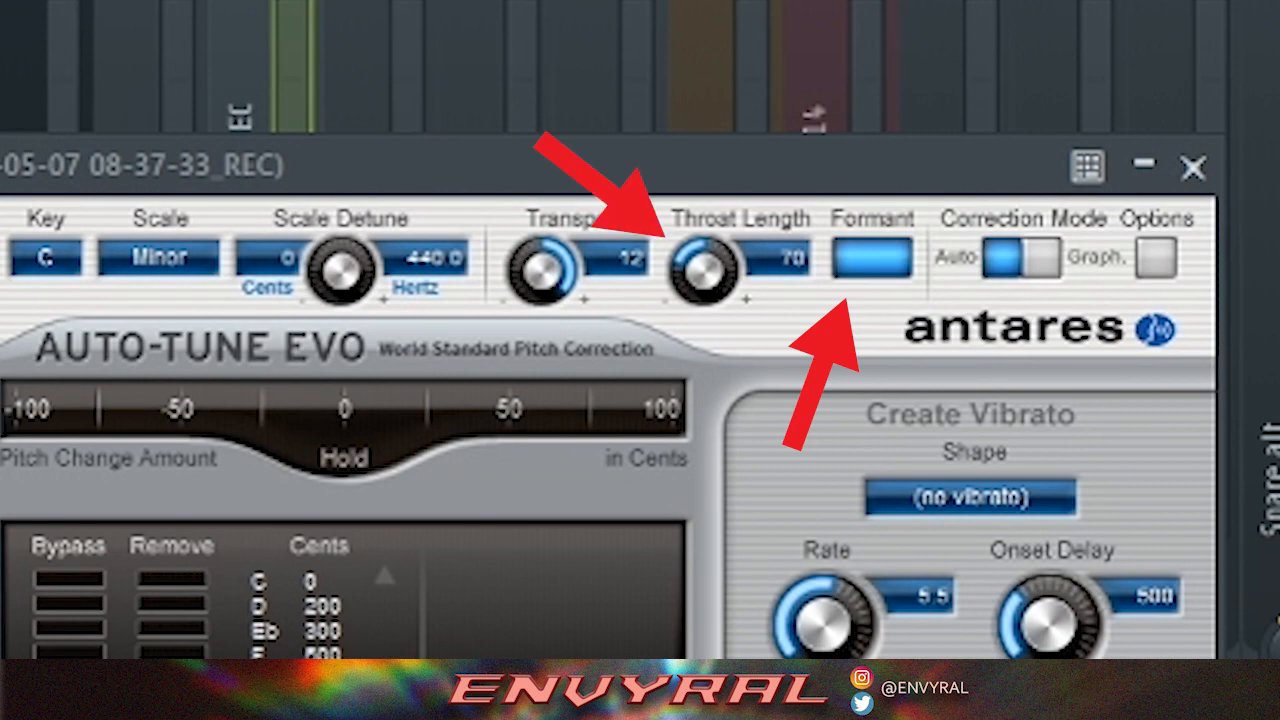
Adjust the Auto-Tune Evo settings on the REC vocal channel
left_click(1193, 167)
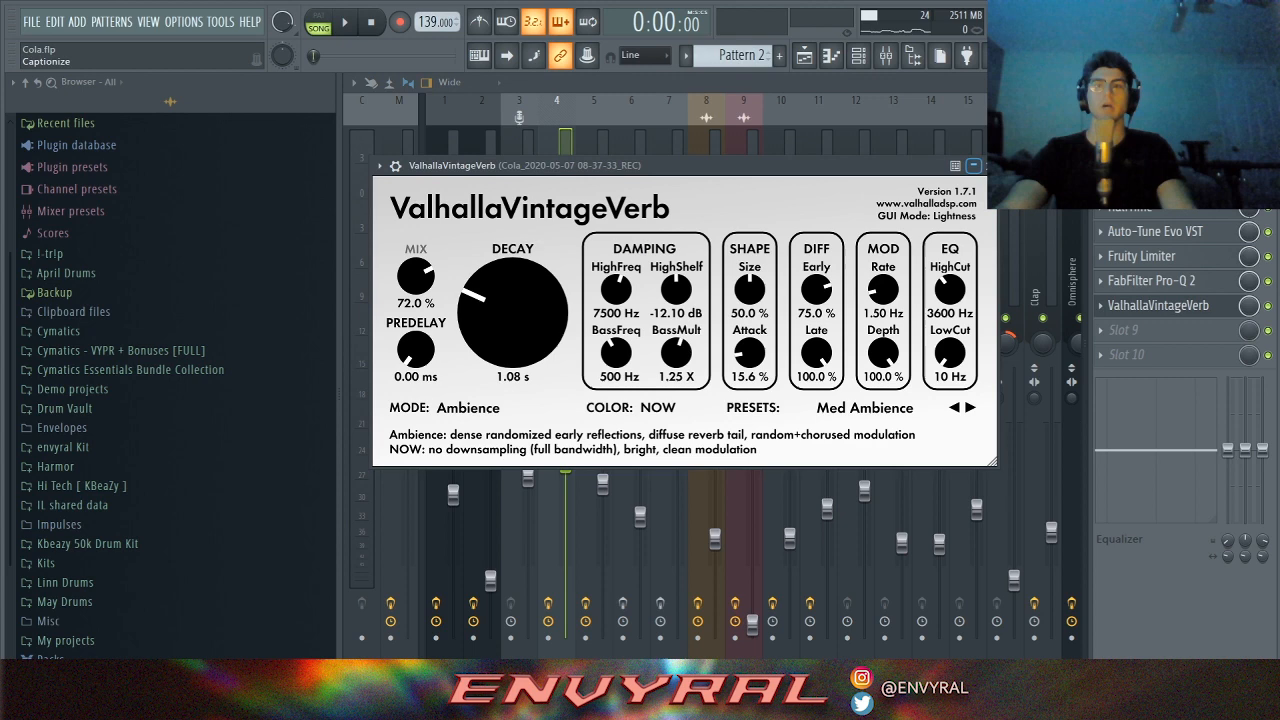
Close the ValhallaVintageVerb window, leaving the mixer and REC chain in view
left_click(971, 165)
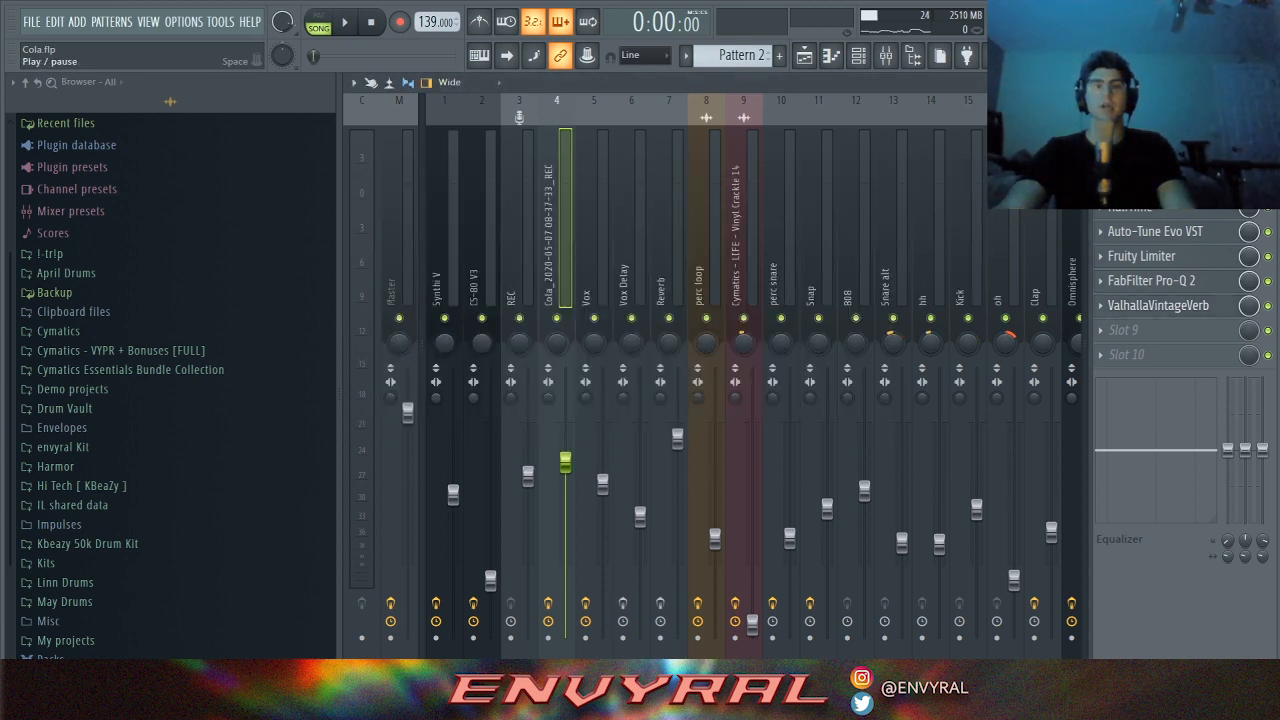
left_click(345, 21)
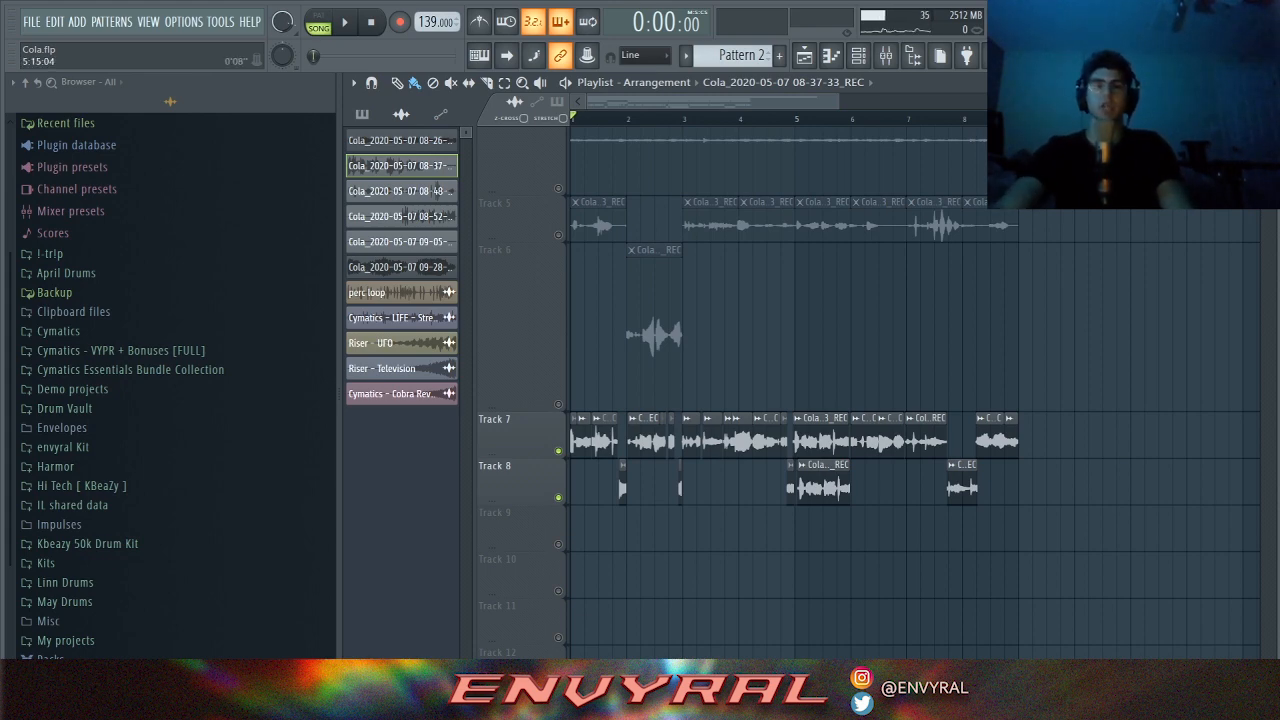
Show the project's arrangements list from the Playlist header
left_click(658, 82)
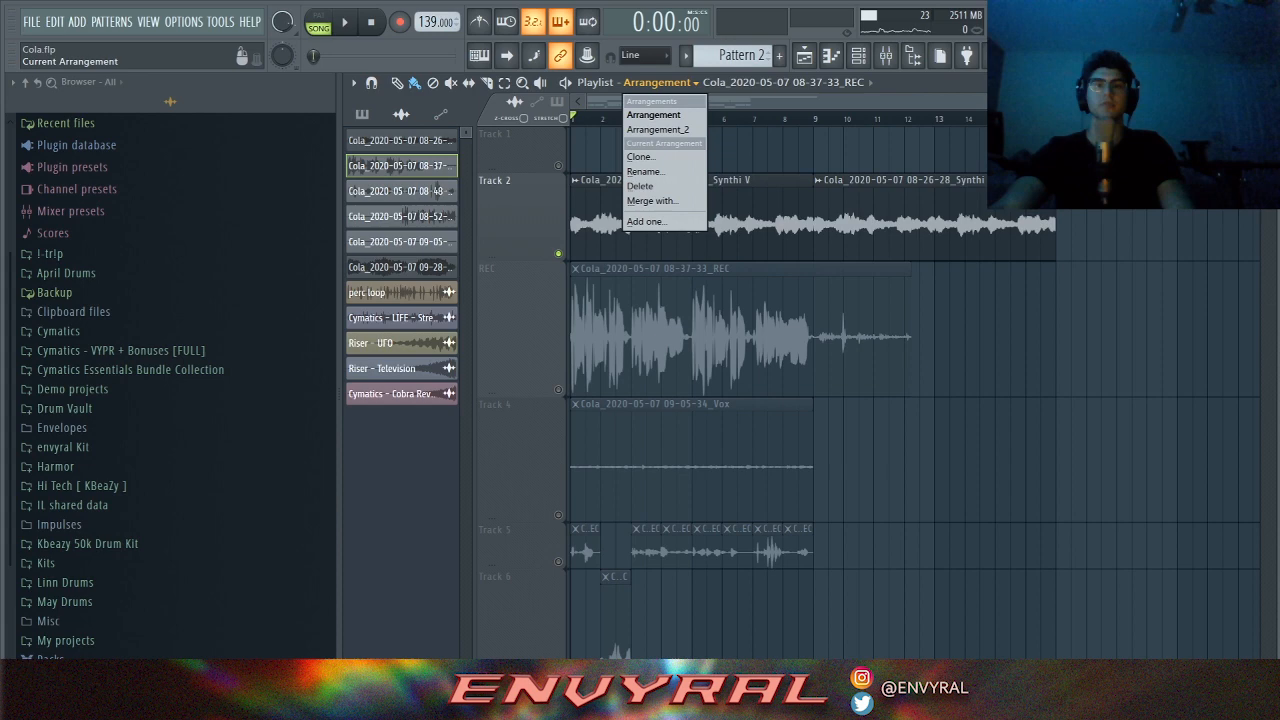
Select Arrangement_2 and start its playback
left_click(657, 129)
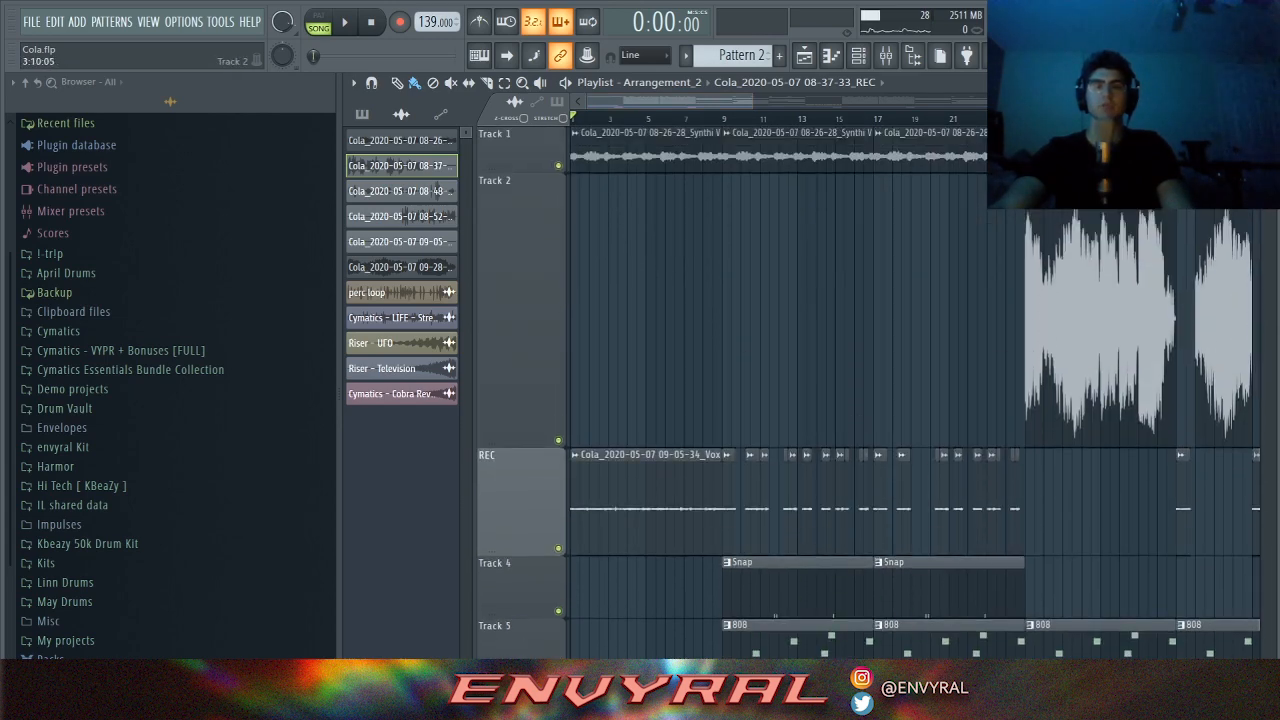
left_click(344, 21)
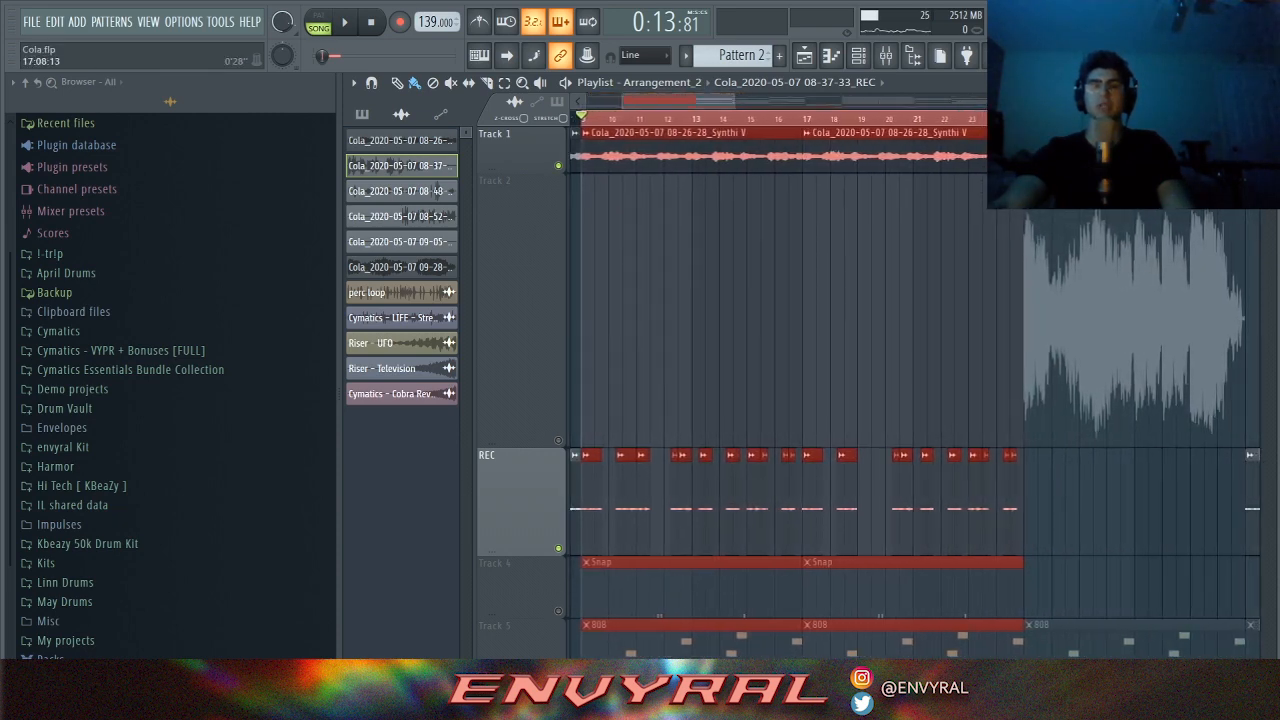
Keep Arrangement_2 playing through the Snap, 808 and Snare alt patterns
left_click(344, 22)
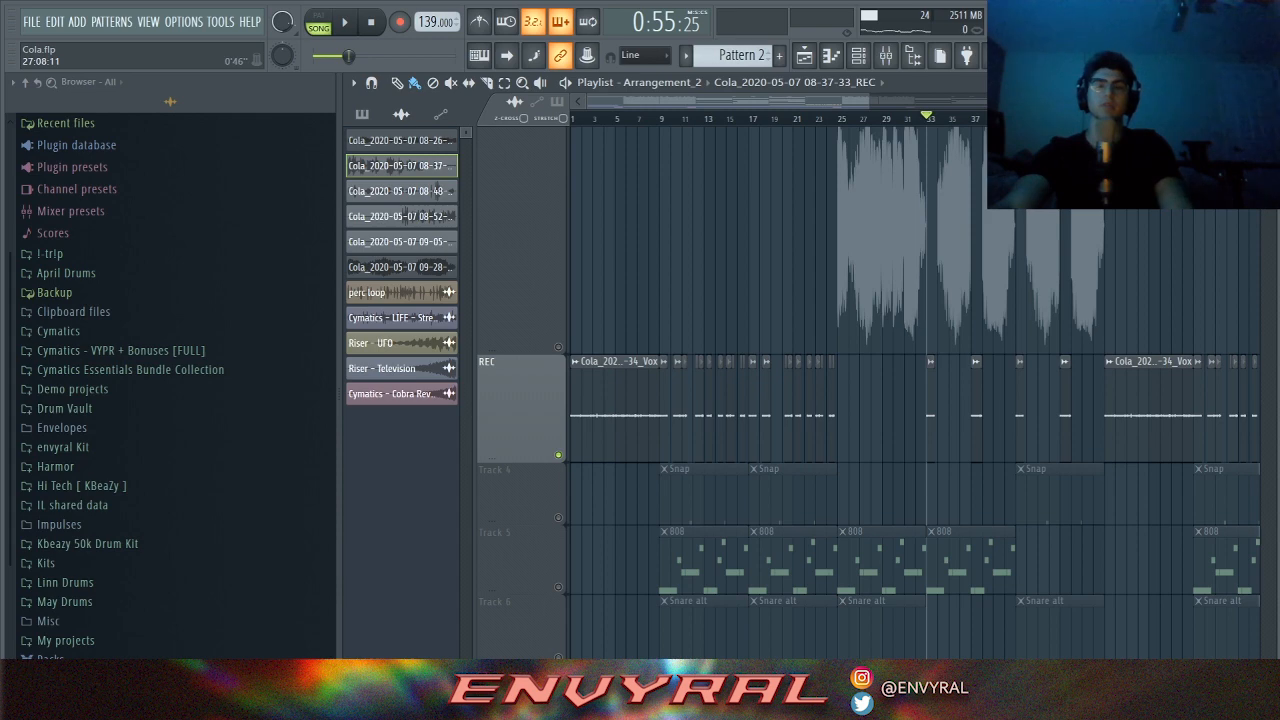
Scroll down the arrangement toward the 808 pattern and continue playback
scroll("down", 3)
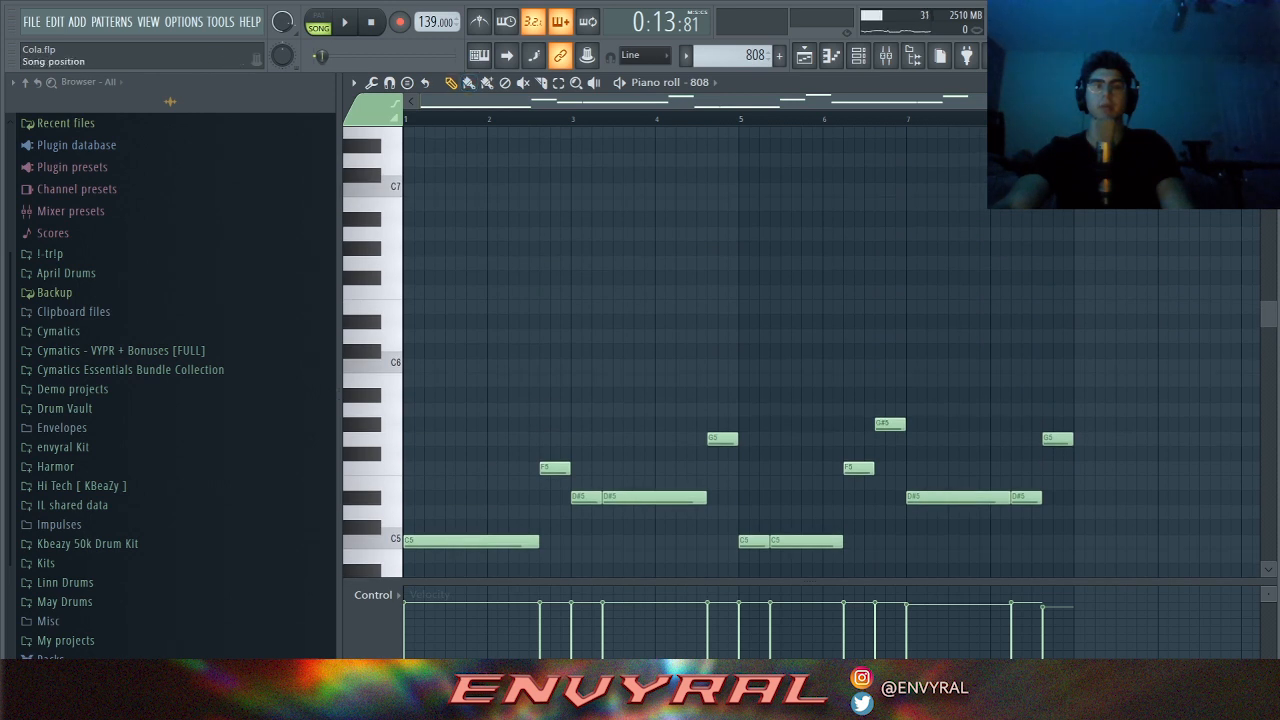
left_click(344, 21)
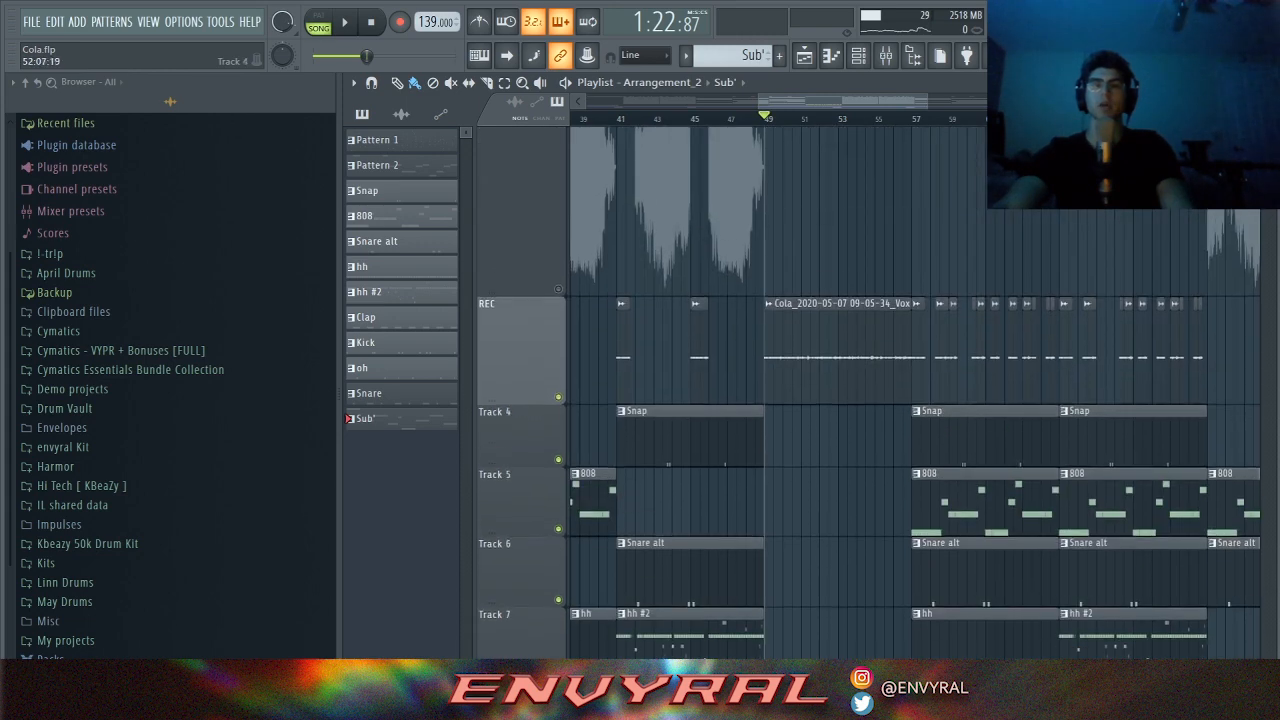
Scroll down to the clap, kick, open hat, Sub' and Balance automation tracks
scroll("down", 3)
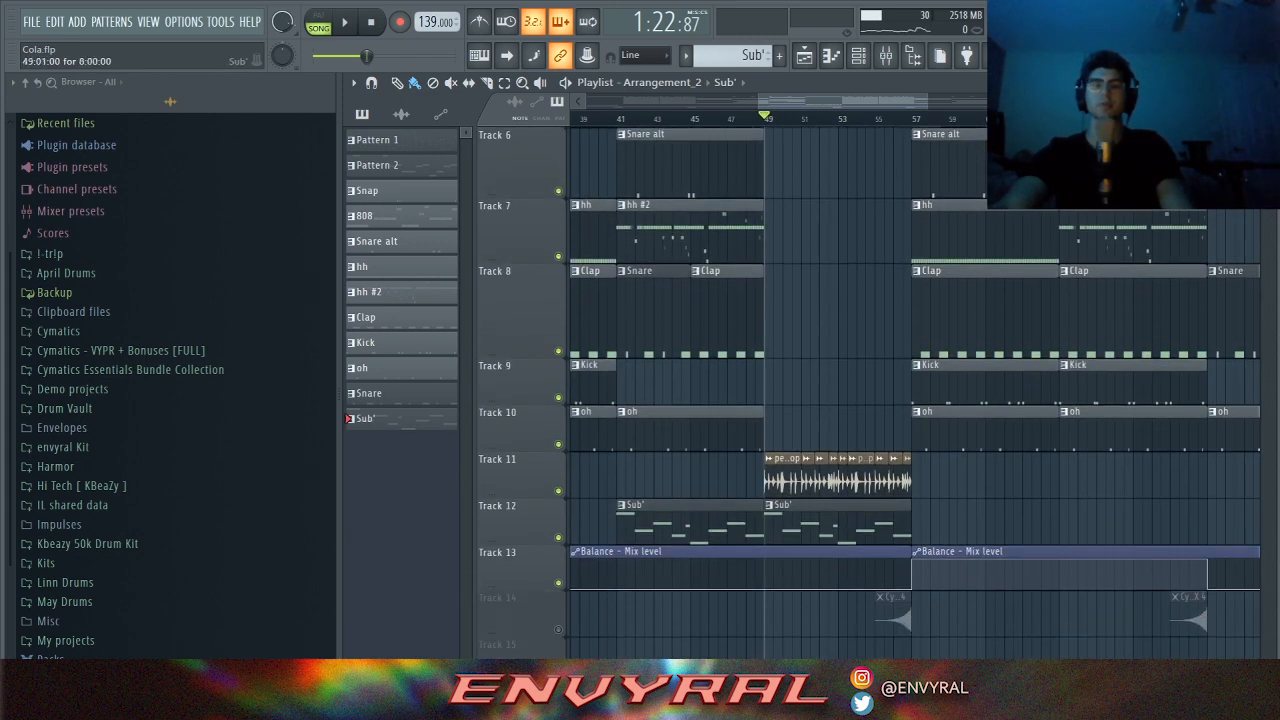